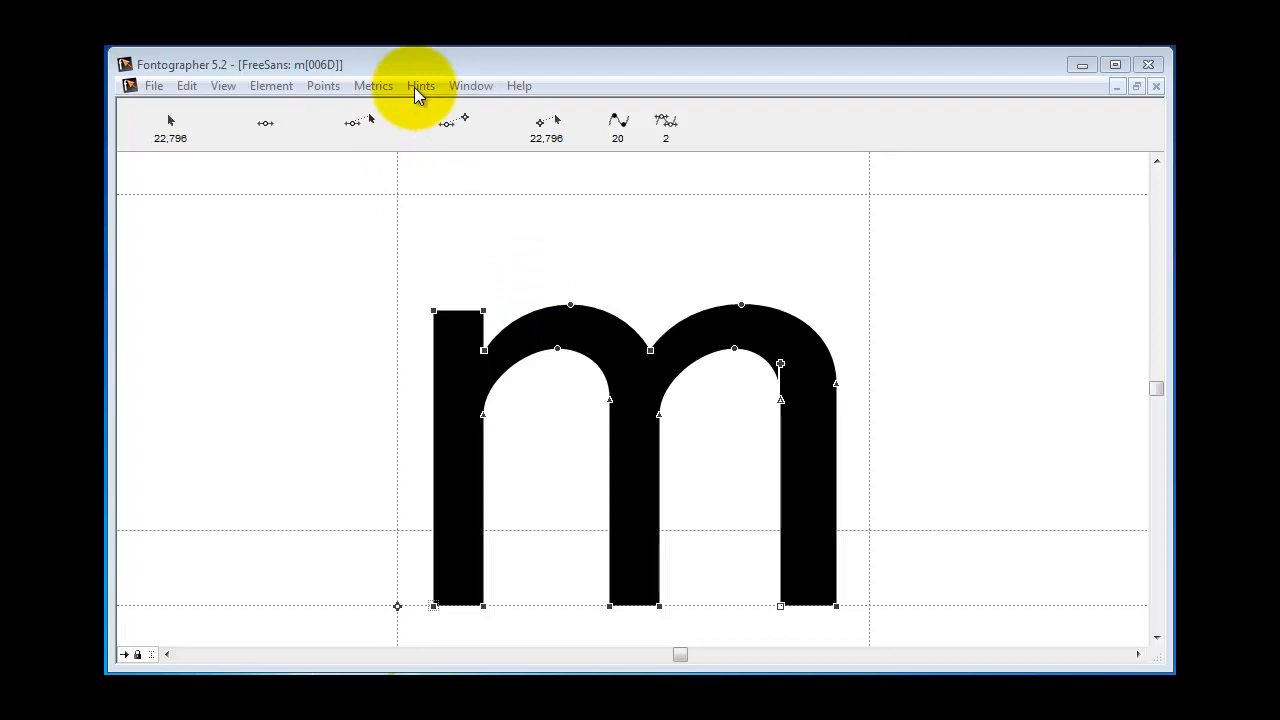
Autohint the m glyph with its widened right stem via the Hints menu
{"action": "left_click", "coordinate": [420, 84]}
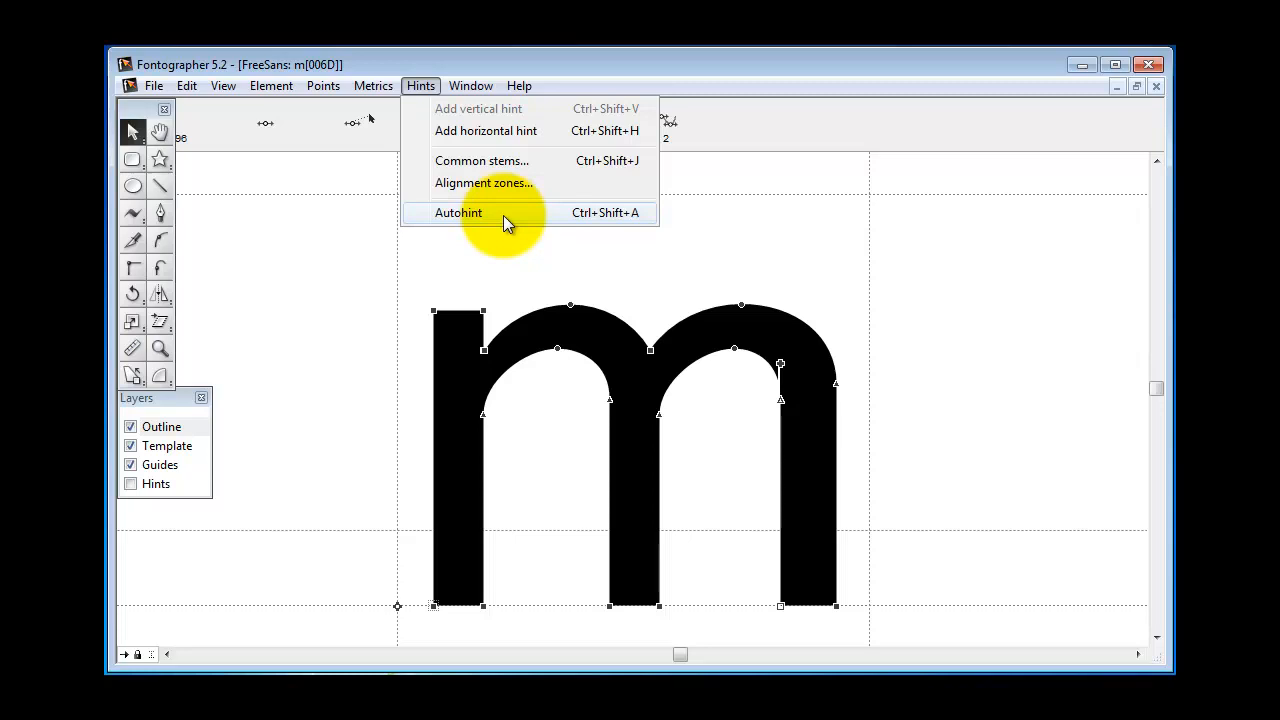
{"action": "mouse_move", "coordinate": [950, 278]}
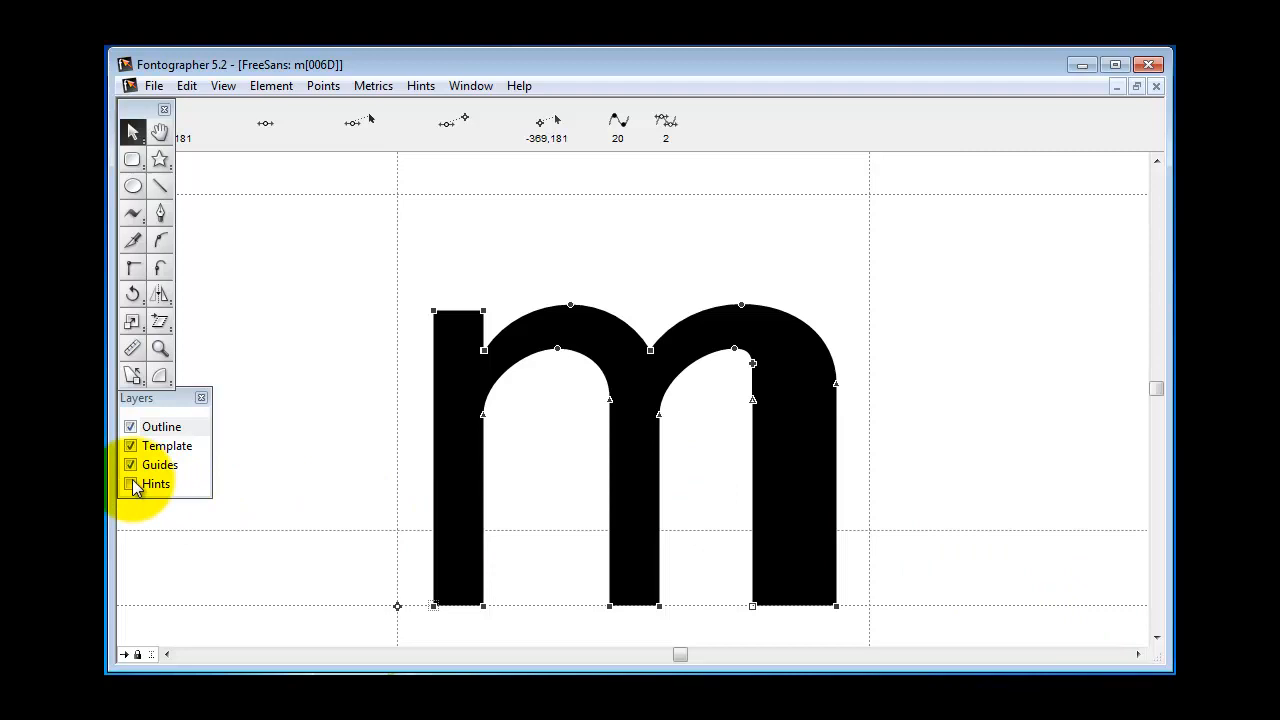
Show the m glyph's hints as bands across its stems, baseline and height lines
{"action": "left_click", "coordinate": [130, 482]}
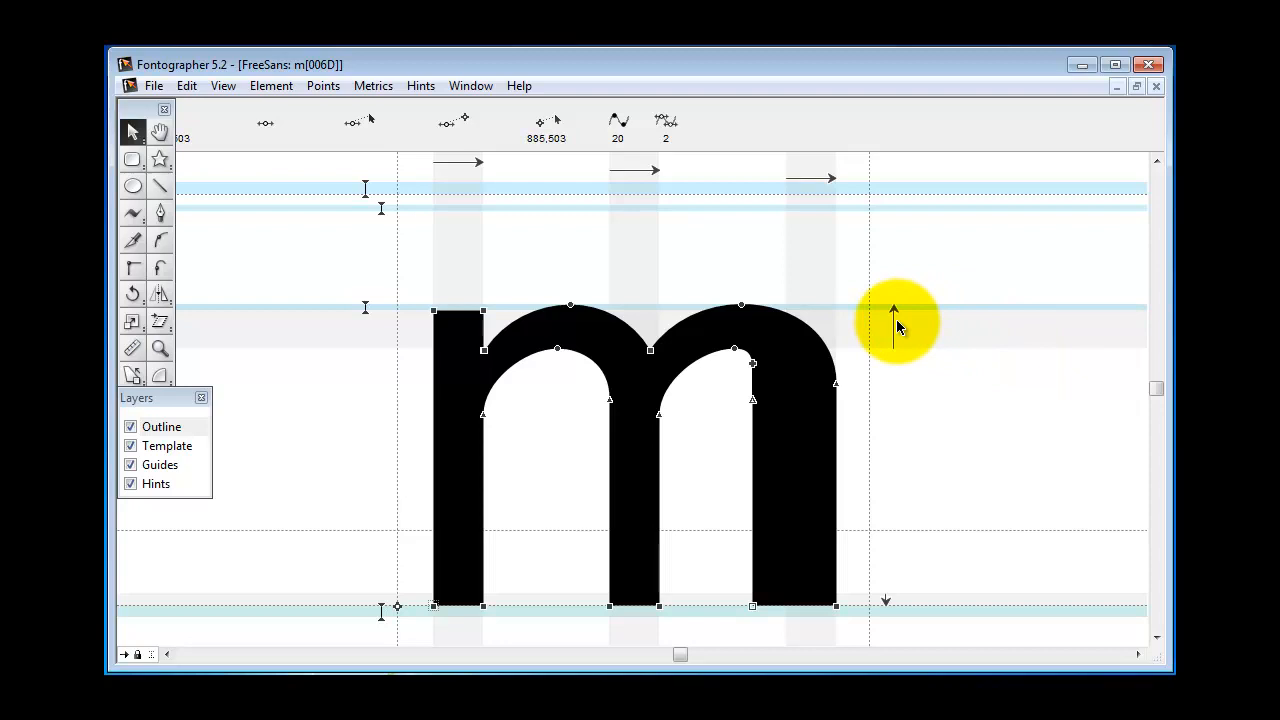
{"action": "mouse_move", "coordinate": [896, 316]}
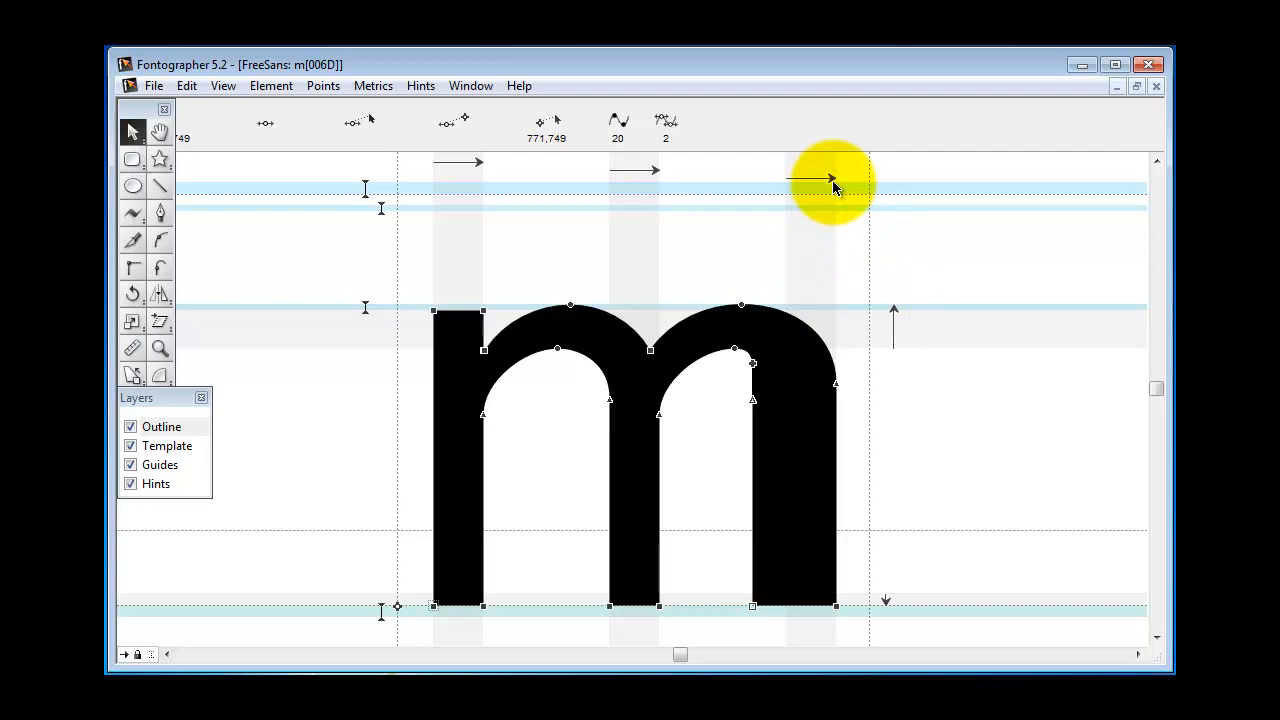
{"action": "mouse_move", "coordinate": [828, 188]}
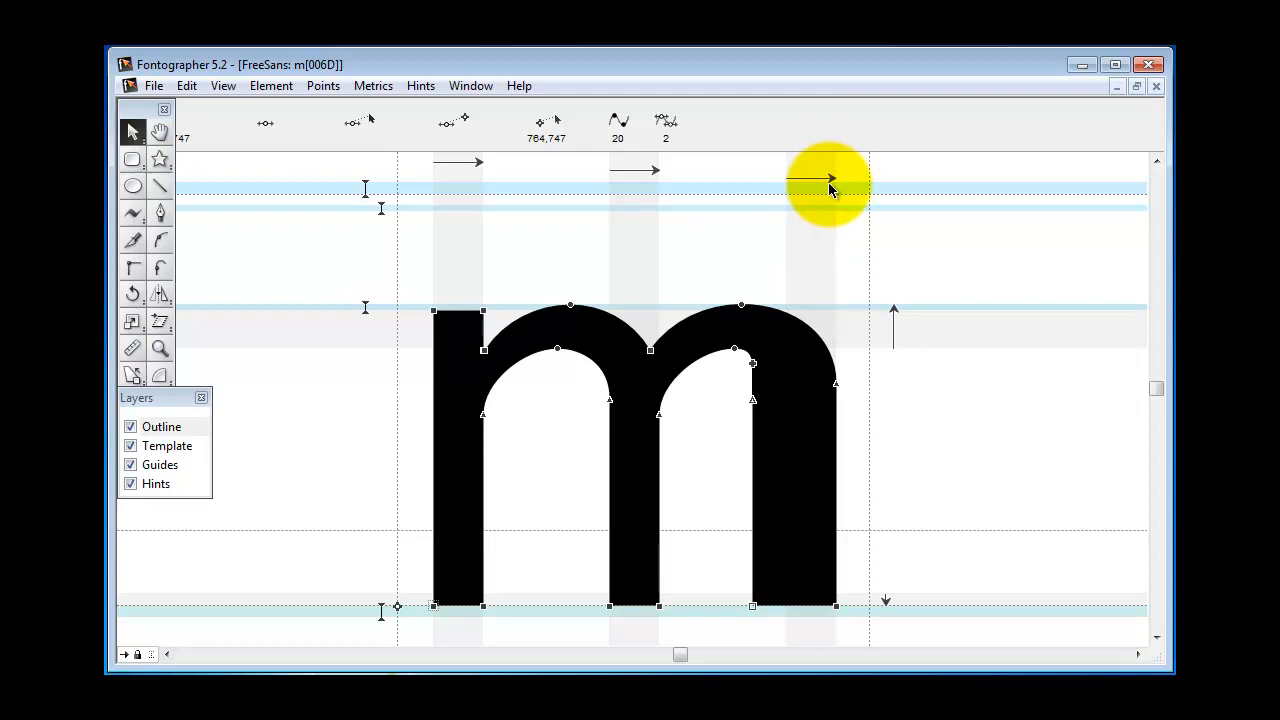
{"action": "mouse_move", "coordinate": [810, 324]}
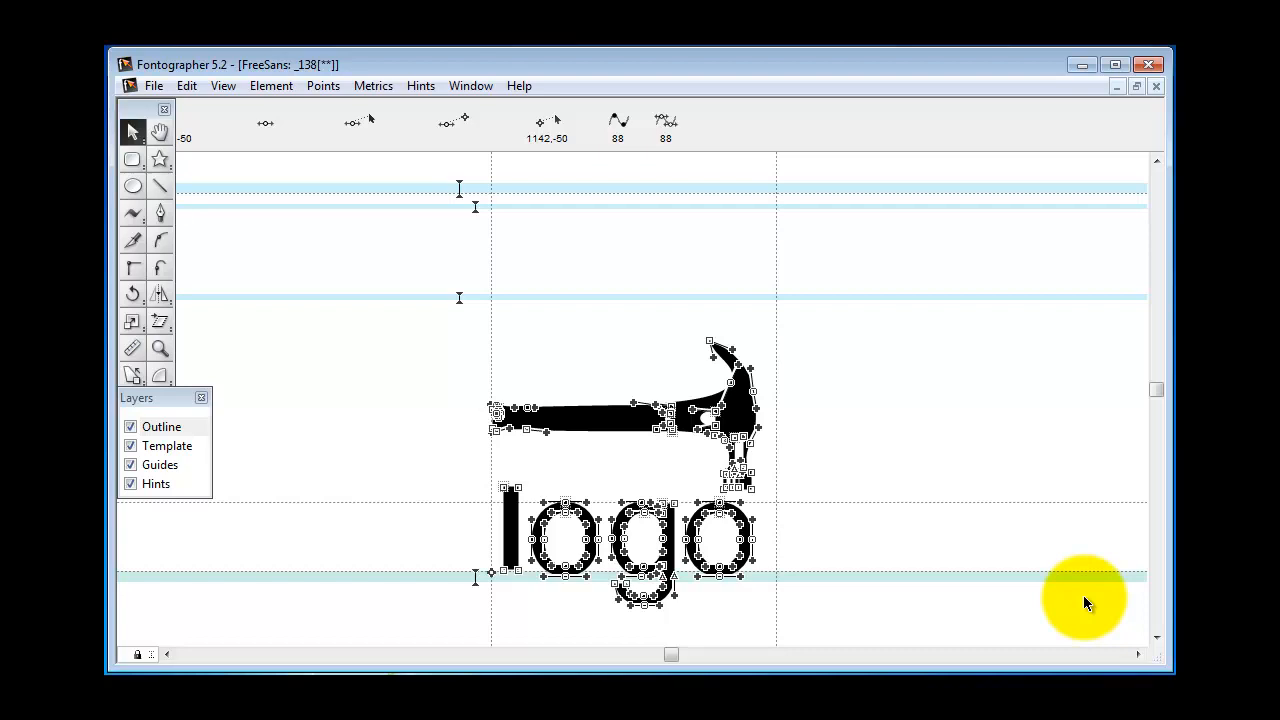
Bring up the hinting commands for the open hammer logo artwork glyph
{"action": "left_click", "coordinate": [420, 84]}
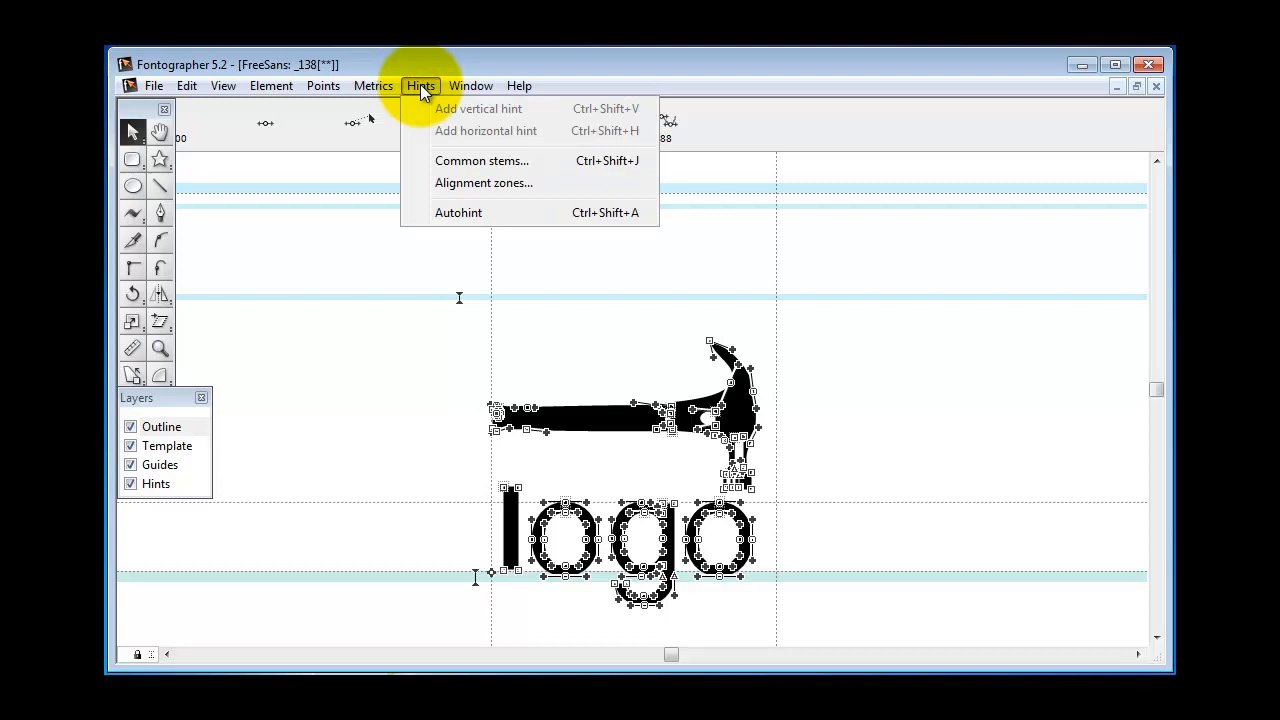